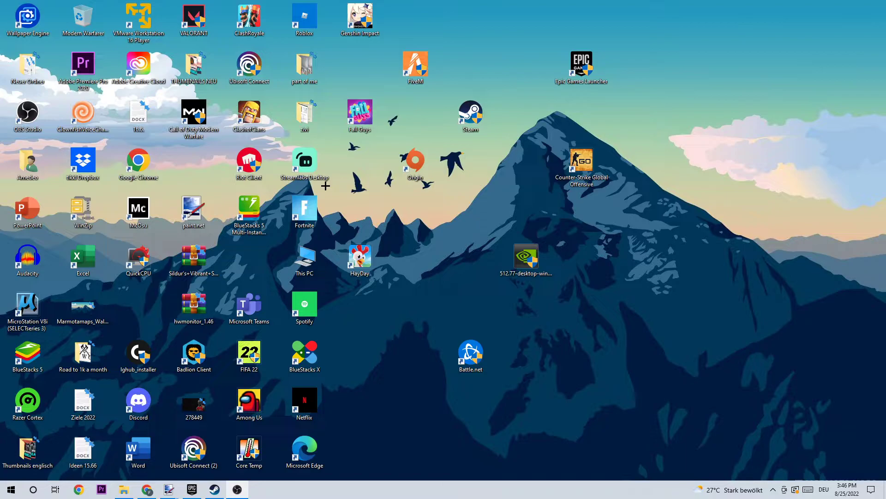
mouse_move(367, 486)
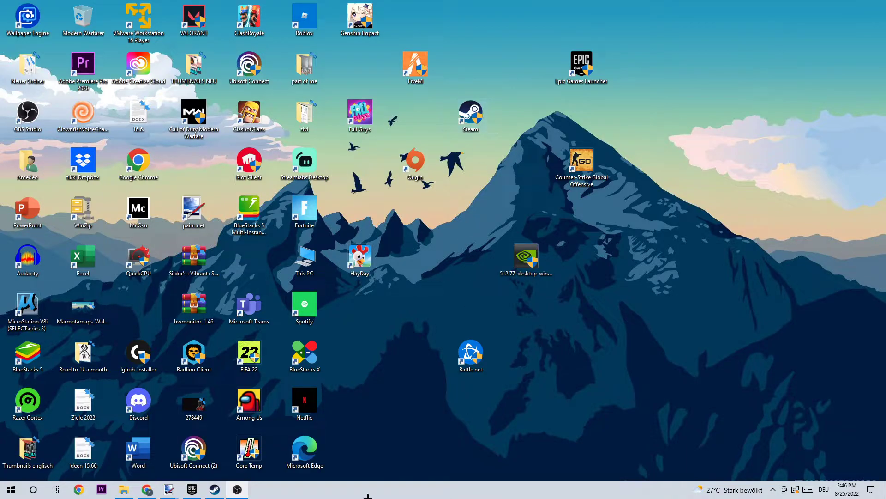
Open the Start menu from the taskbar
left_click(13, 488)
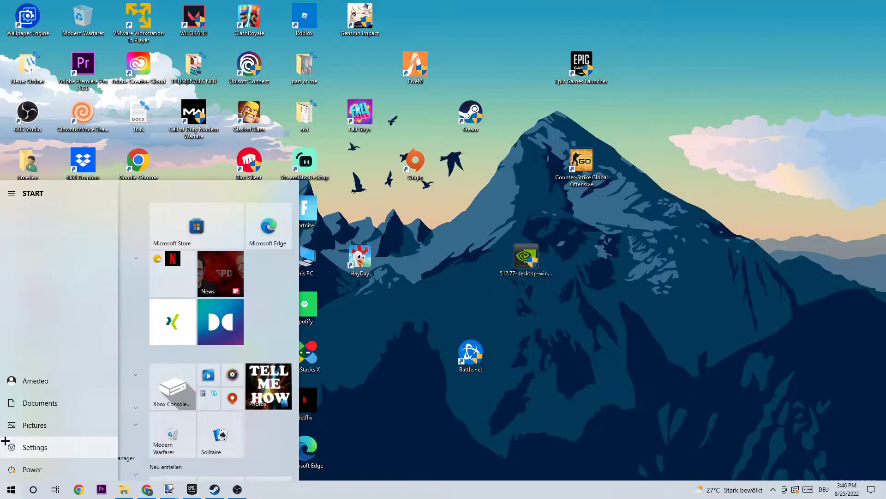
Open Settings and go to the Network & Internet Status page
left_click(34, 447)
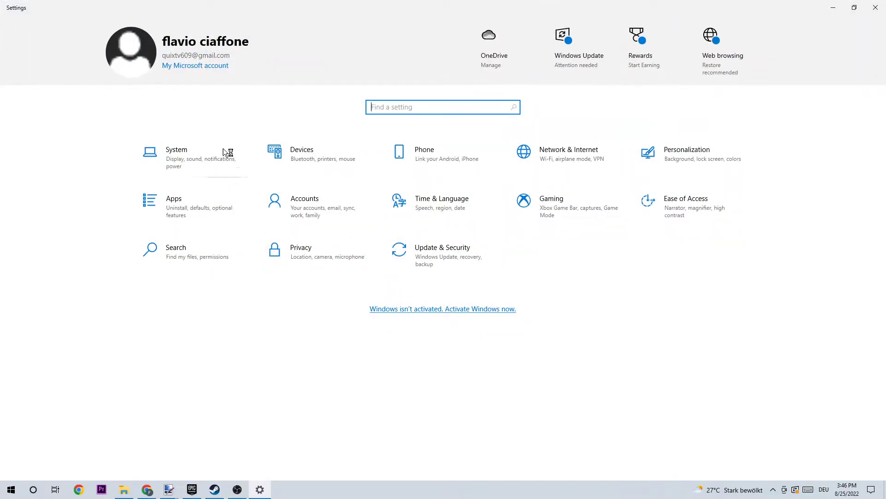
mouse_move(543, 170)
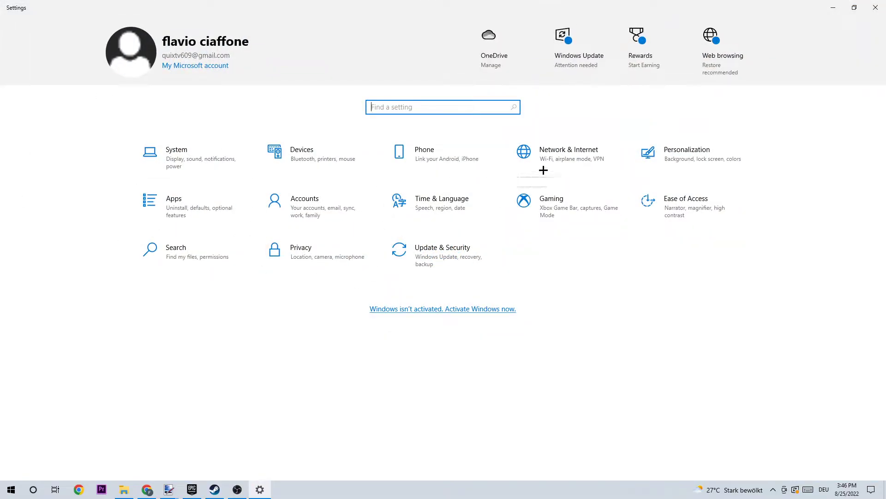
mouse_move(551, 173)
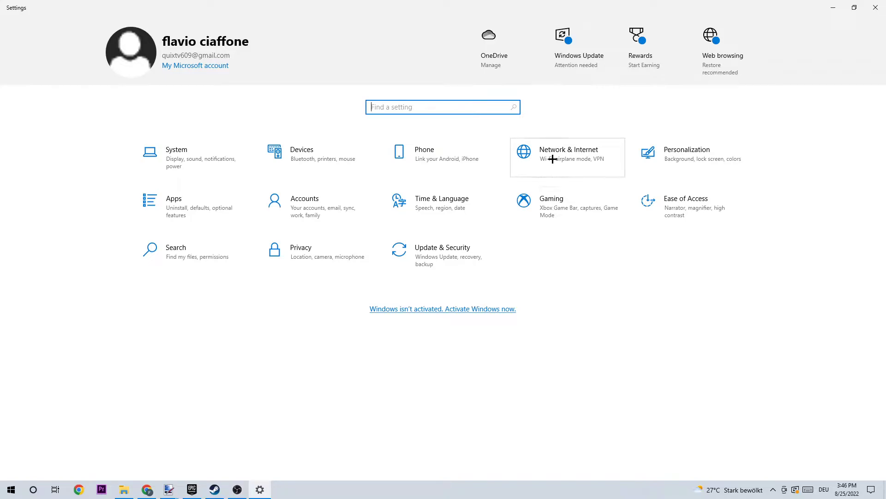
left_click(569, 157)
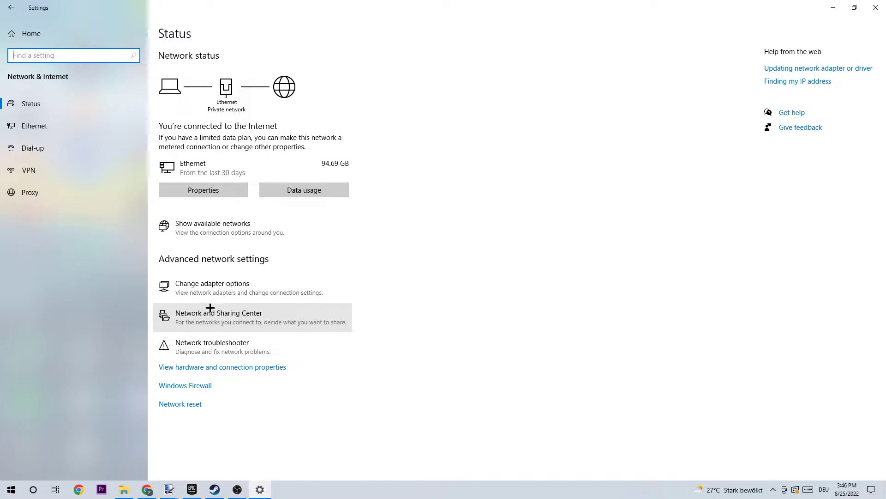
Open Network and Sharing Center from Advanced network settings
left_click(220, 313)
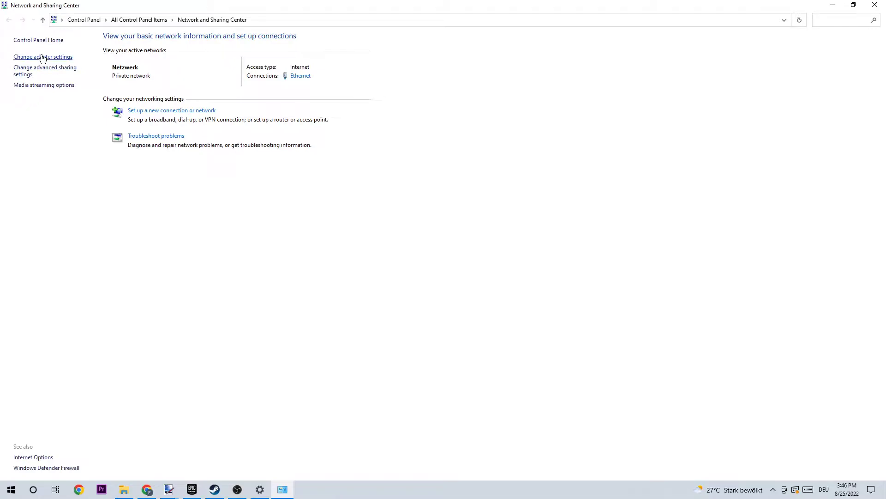
mouse_move(49, 61)
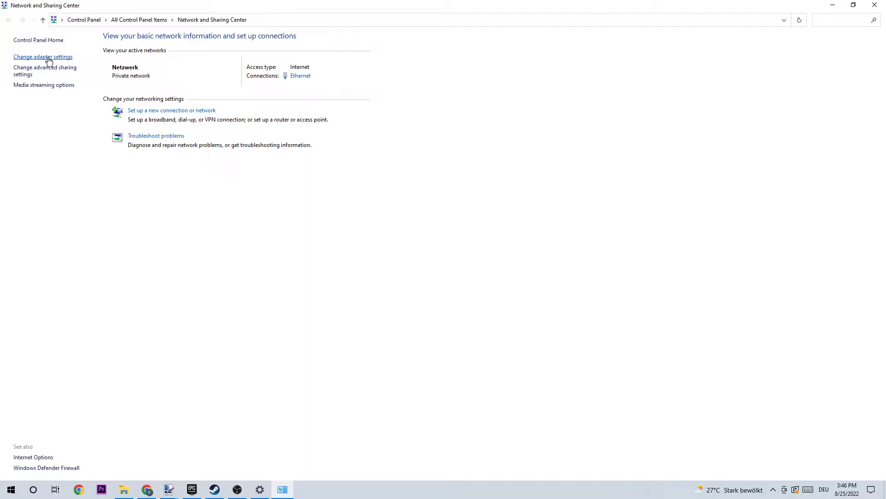
Disable and then re-enable the Ethernet adapter in Network Connections
left_click(42, 57)
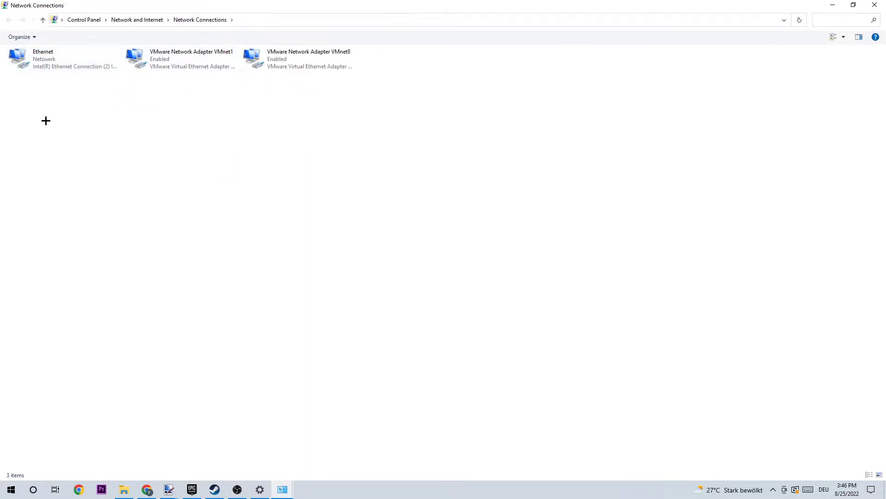
mouse_move(25, 78)
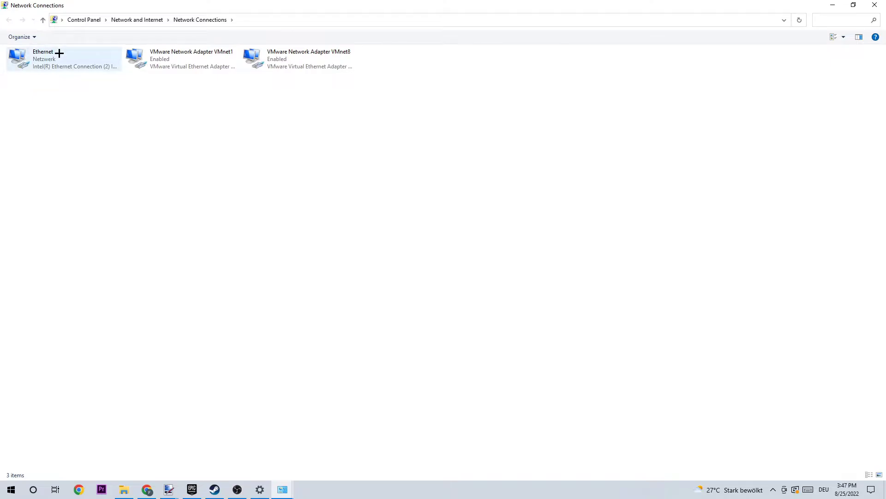
mouse_move(59, 57)
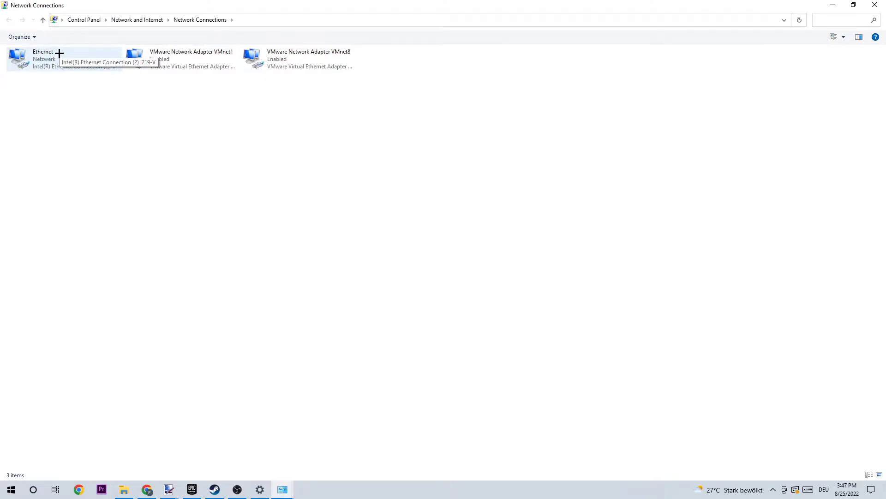
mouse_move(91, 136)
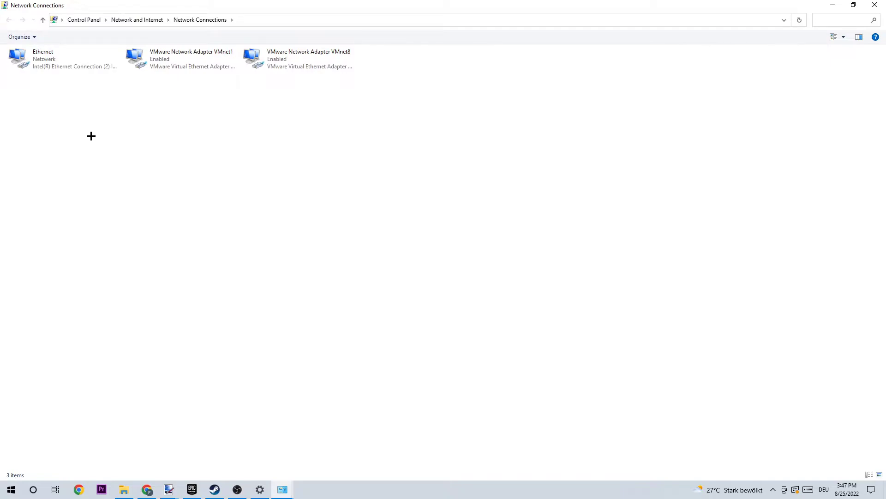
right_click(43, 58)
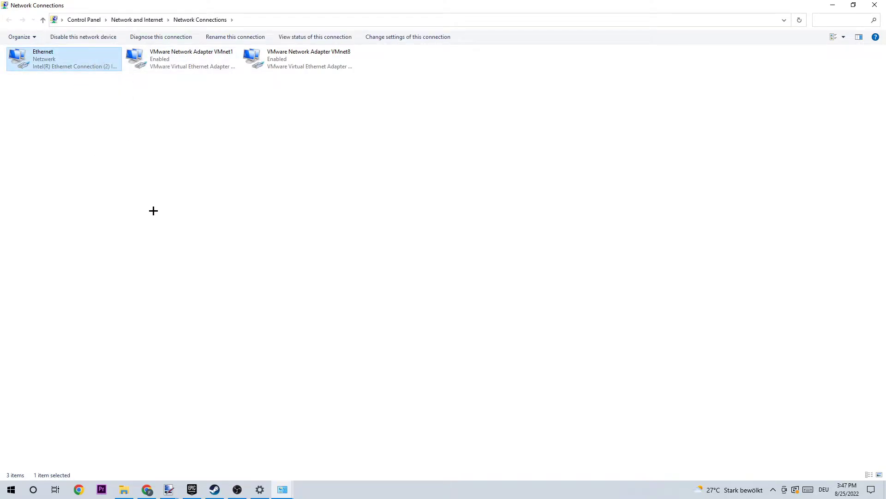
left_click(85, 36)
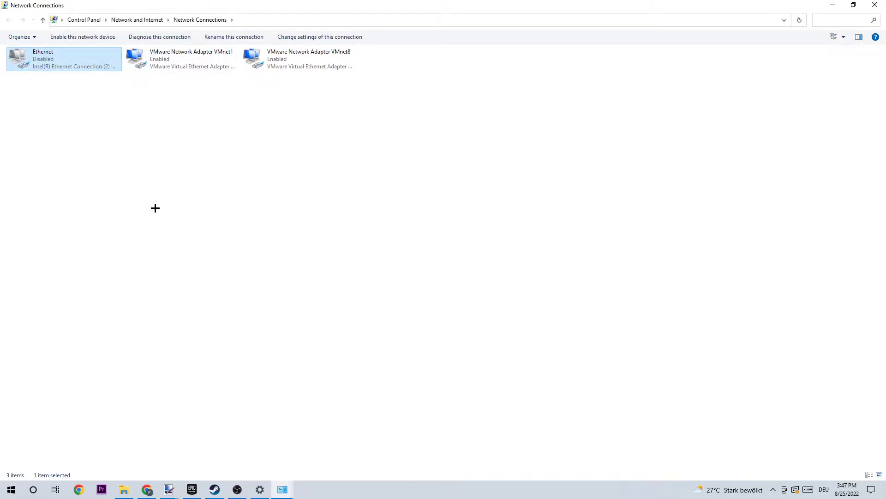
right_click(64, 59)
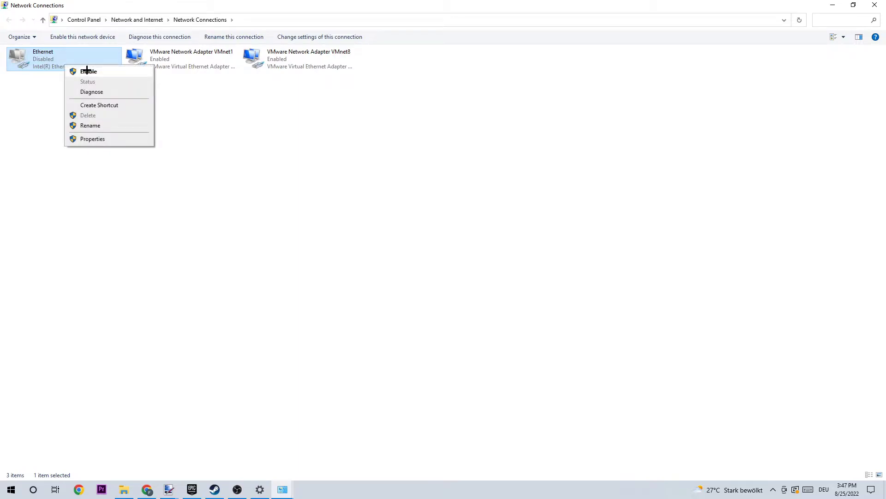
left_click(89, 70)
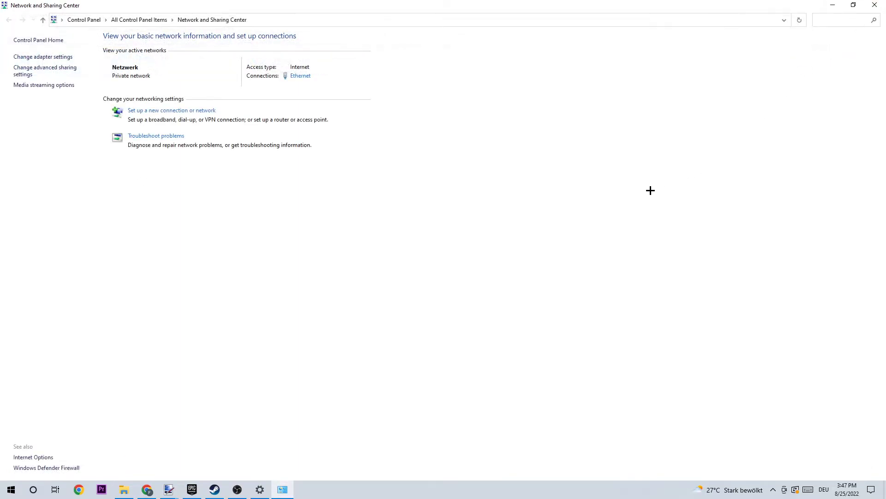
mouse_move(184, 79)
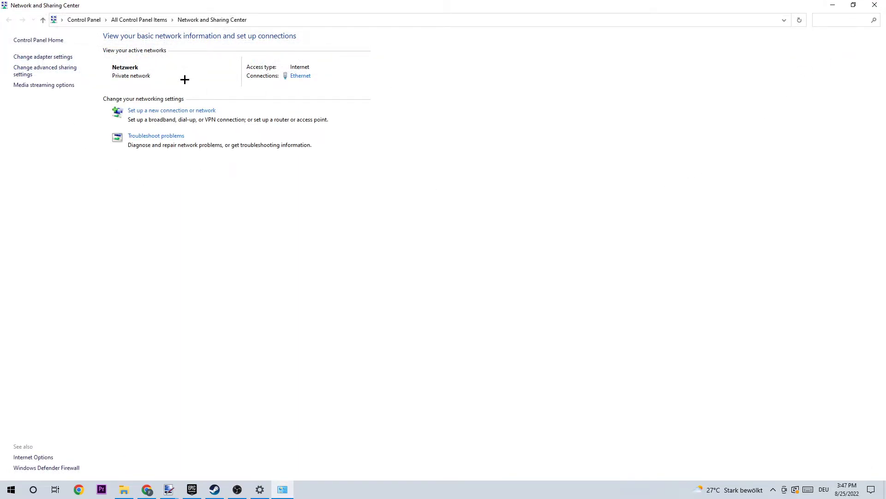
mouse_move(300, 76)
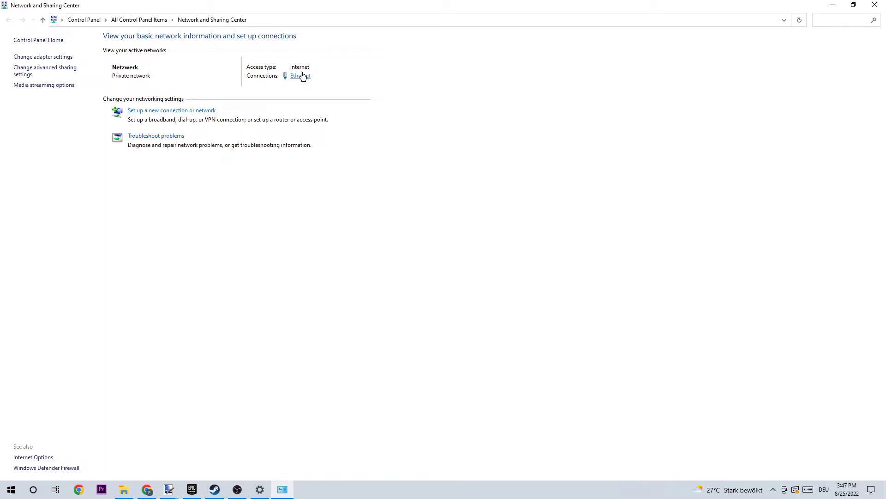
mouse_move(308, 80)
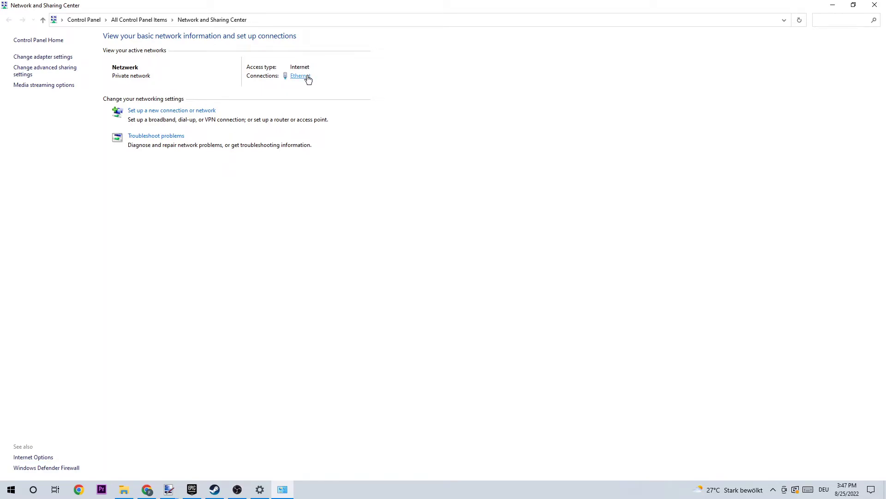
Open the Ethernet connection's status and then its Properties
left_click(299, 75)
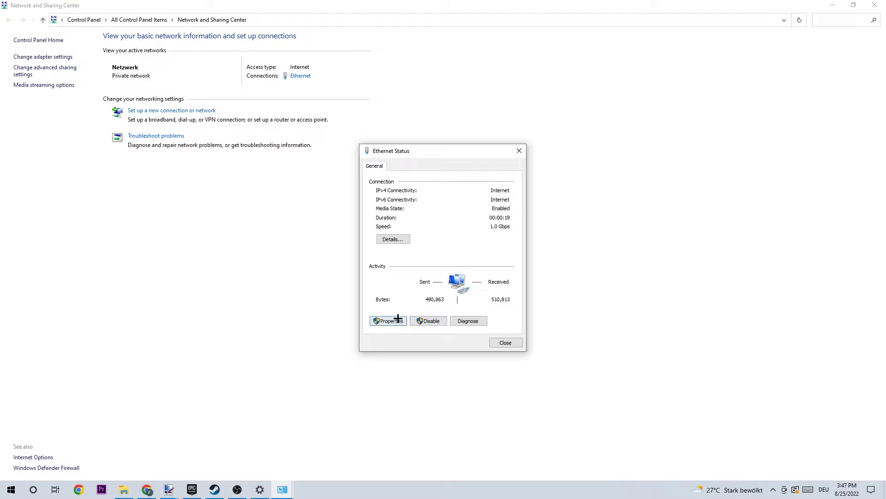
left_click(389, 321)
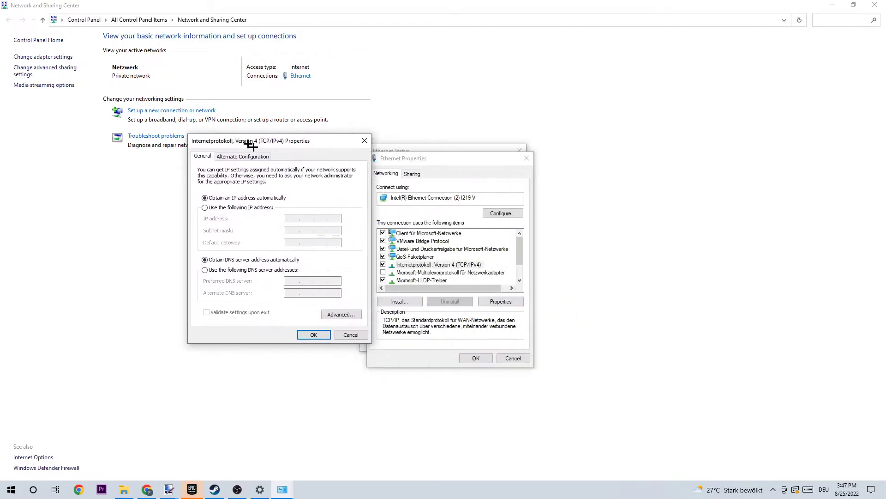
Choose 'Use the following DNS server addresses' and focus the Preferred DNS server field
left_click(204, 270)
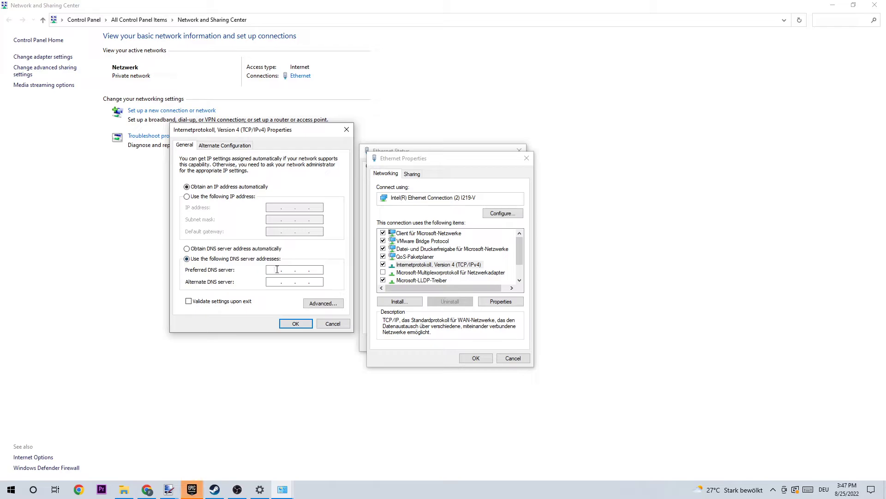
mouse_move(285, 238)
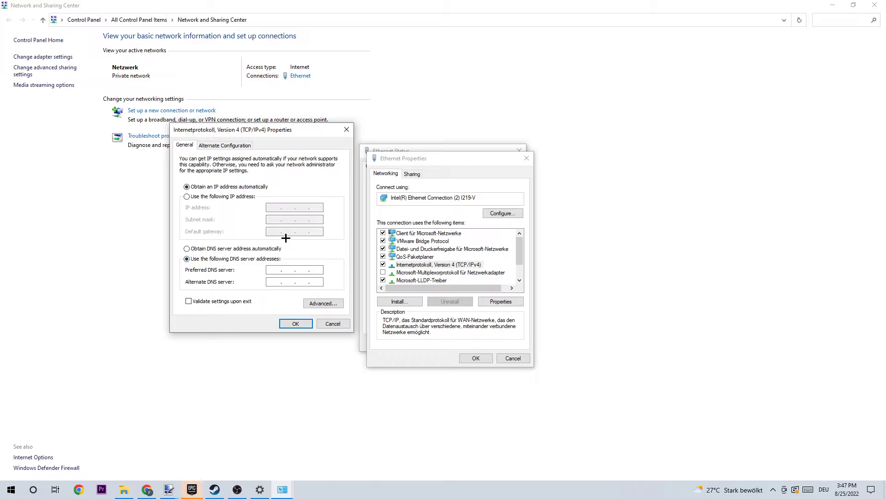
left_click(277, 270)
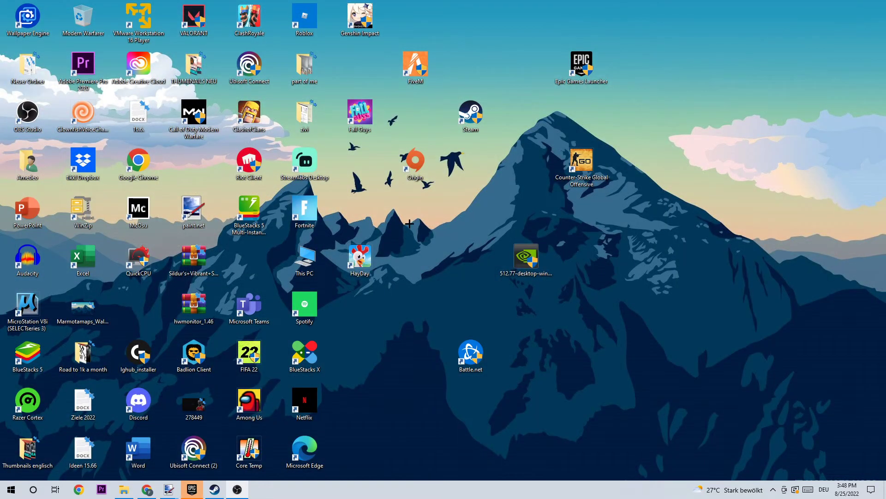
mouse_move(414, 207)
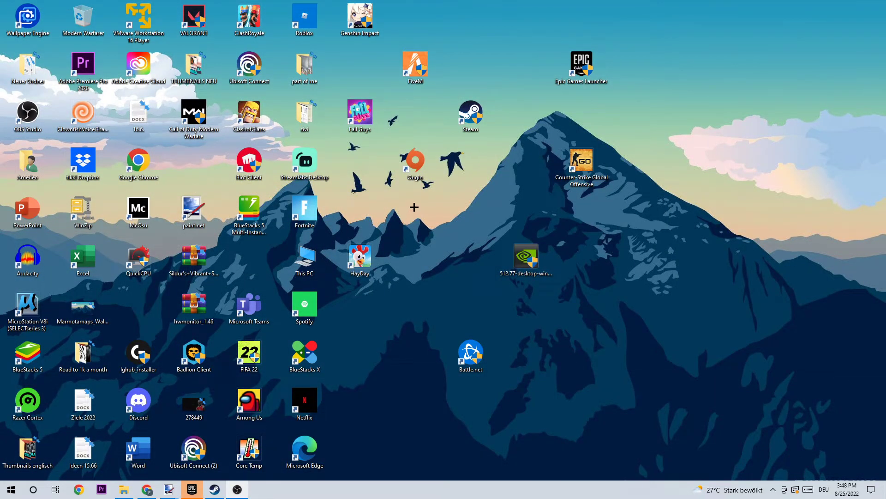
mouse_move(429, 398)
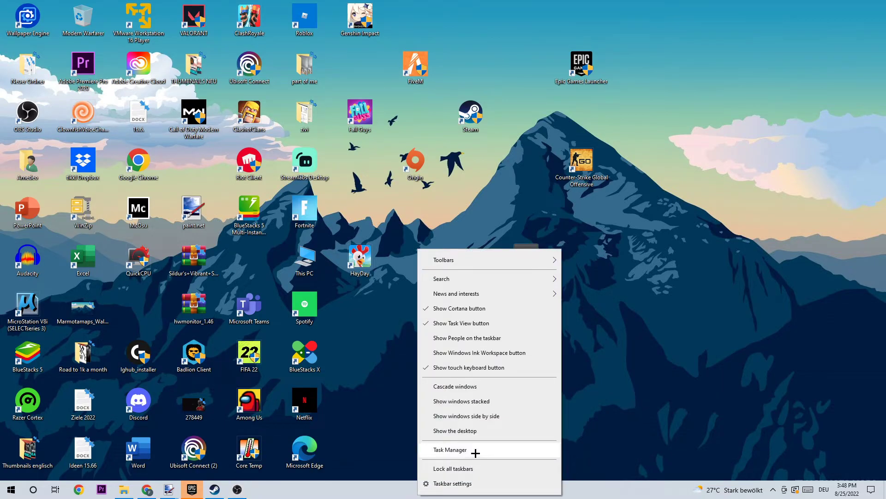
Launch Task Manager from the taskbar menu
left_click(450, 449)
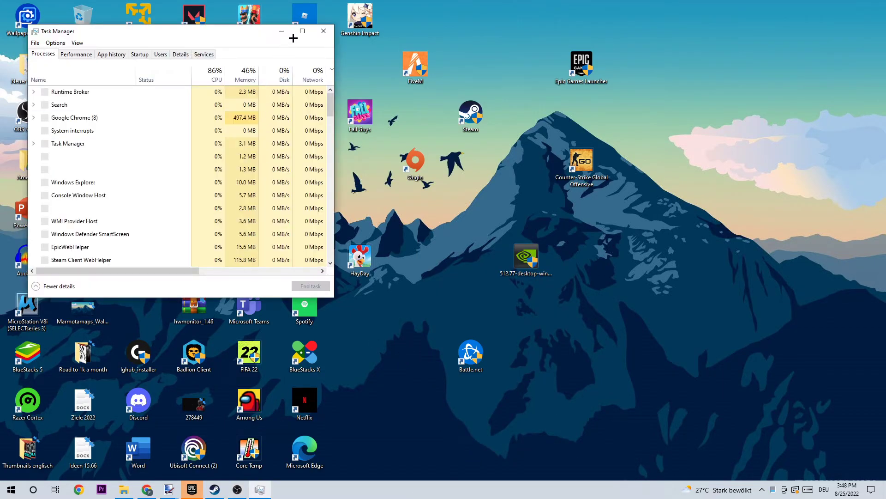
Maximize Task Manager and launch Resource Monitor from the Performance tab
left_click(302, 31)
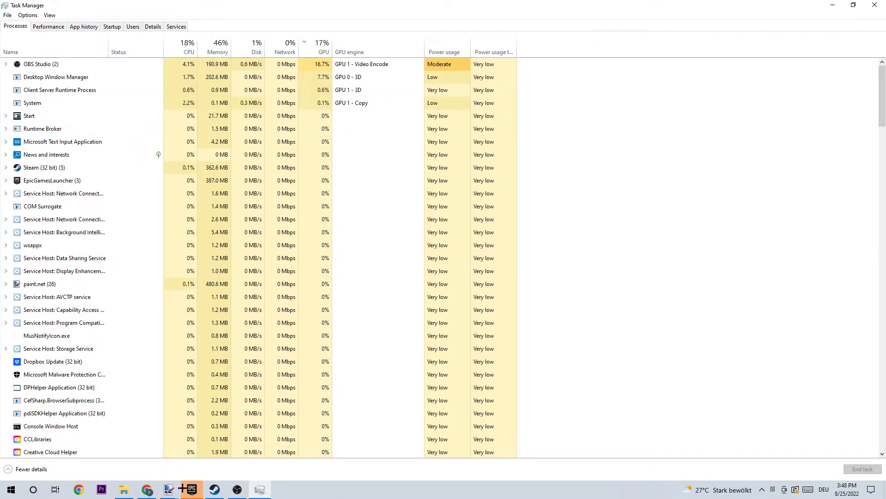
left_click(48, 27)
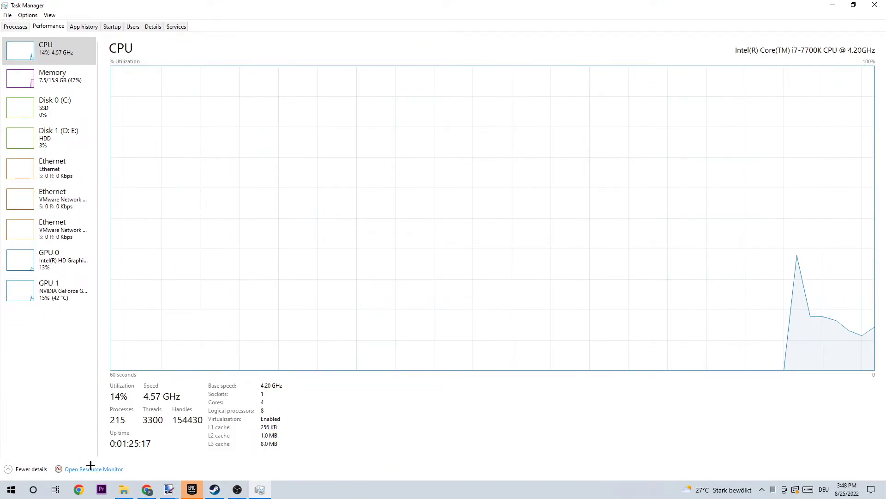
left_click(94, 469)
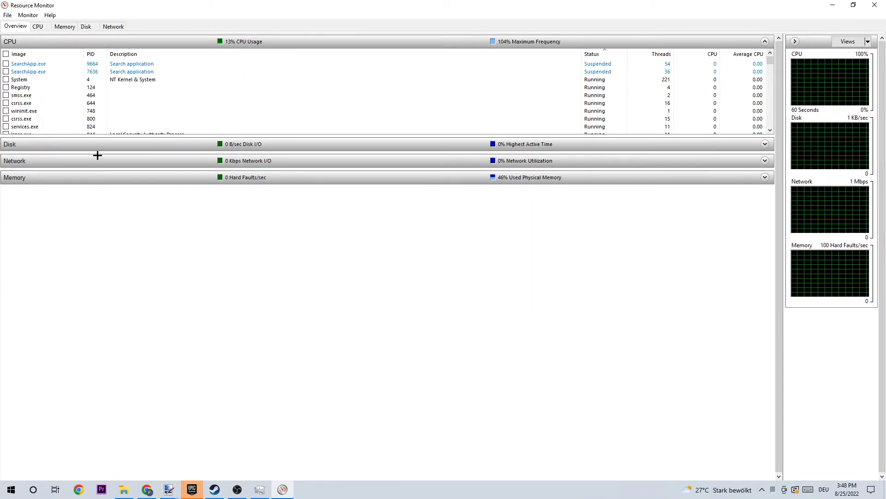
View Processes with Network Activity and right-click a network-using process
left_click(113, 27)
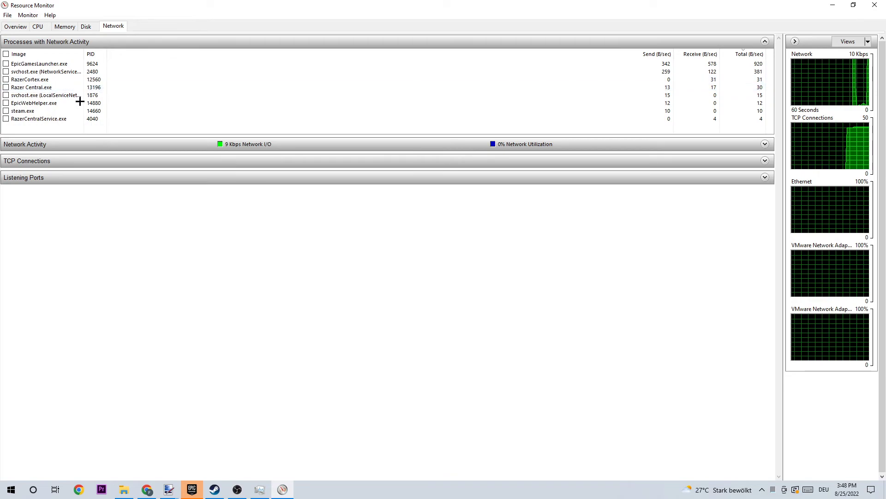
right_click(28, 63)
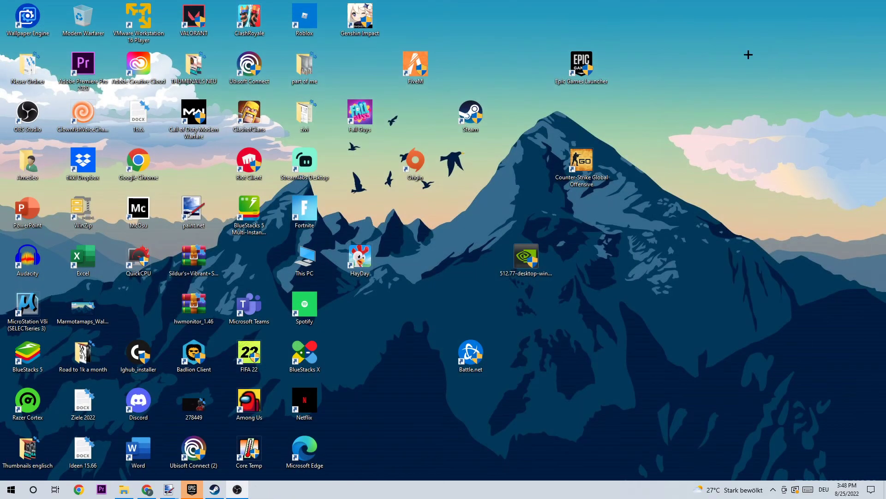
mouse_move(700, 68)
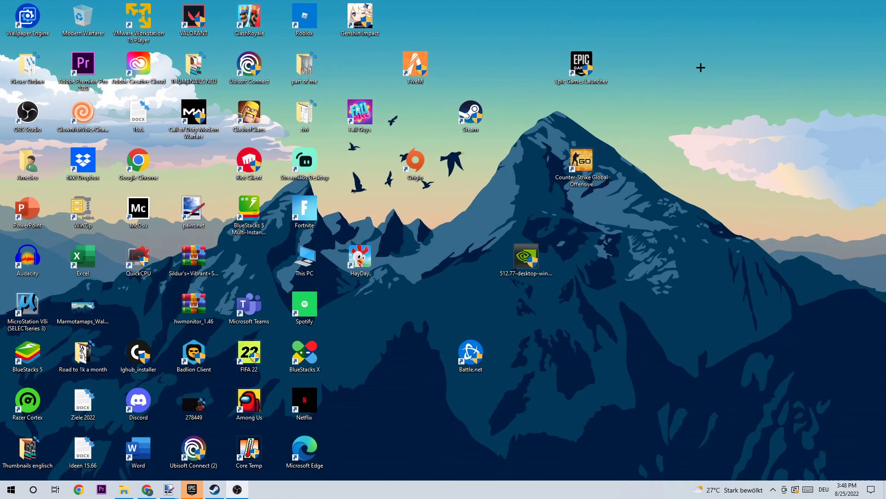